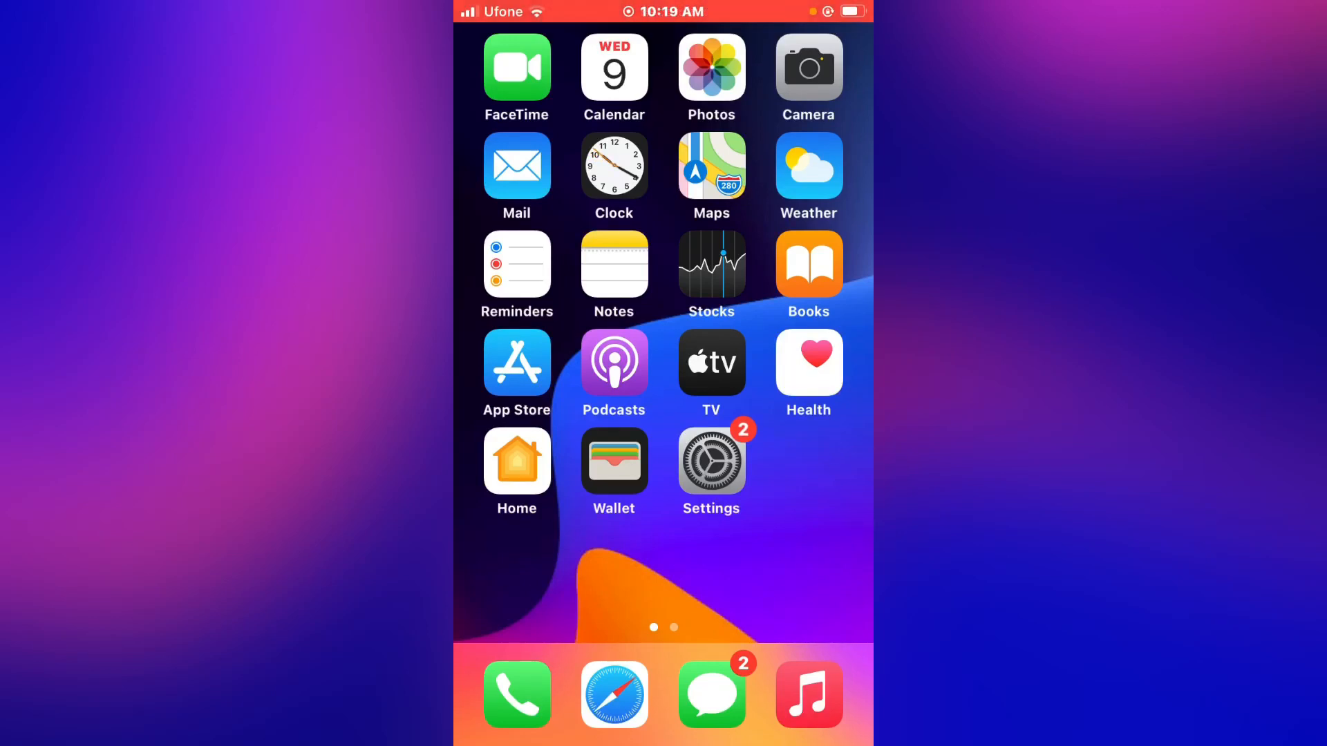
# - Swipe across the Home Screen to reach the Settings app
pyautogui.hscroll(-3)
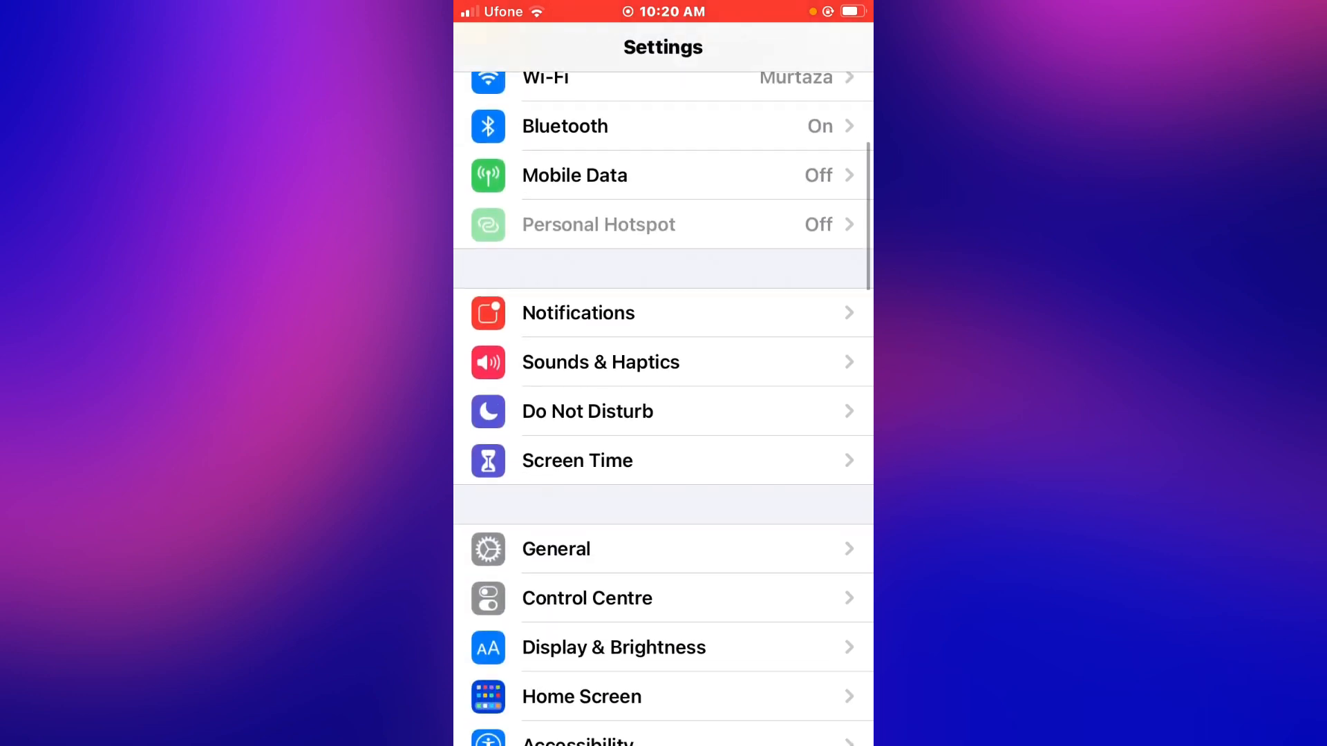
# - Review the iOS 15 Beta Software Profile under General > VPN & Device Management, then go Home
pyautogui.click(556, 549)
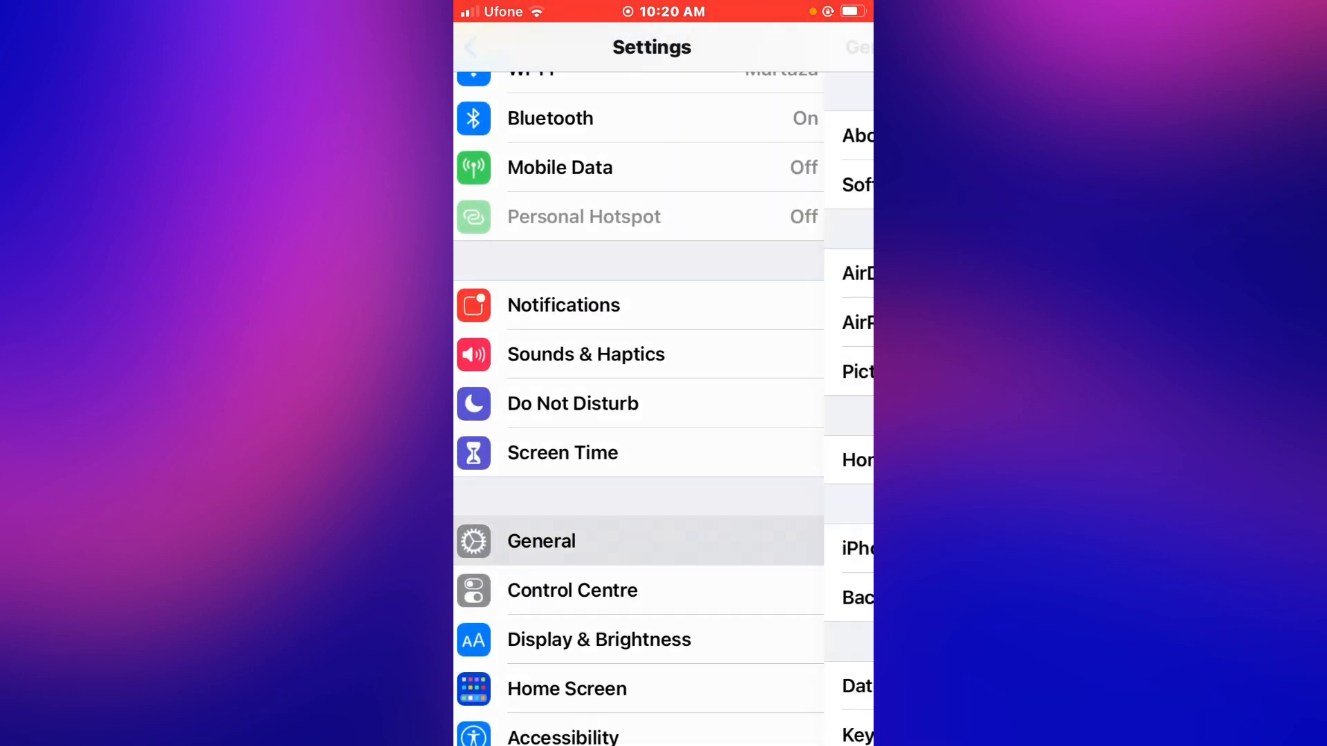
pyautogui.click(541, 541)
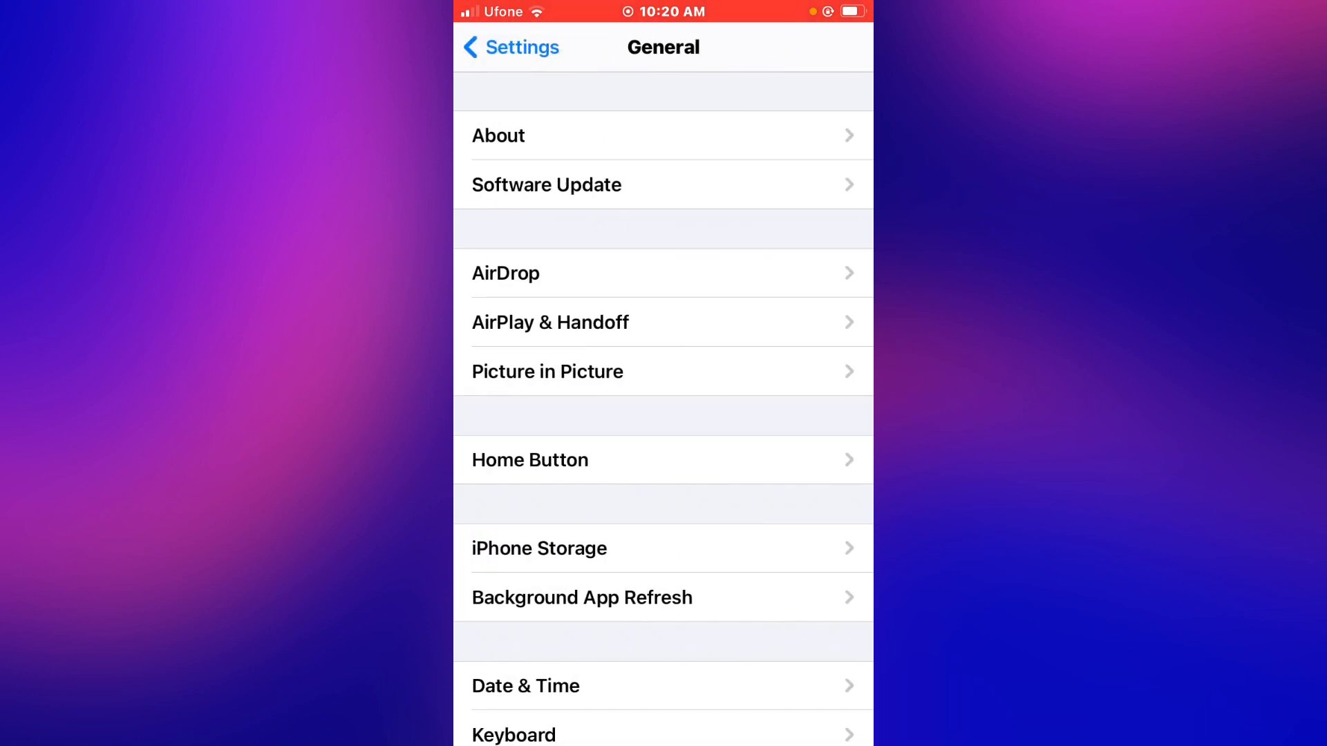
pyautogui.scroll(-3)
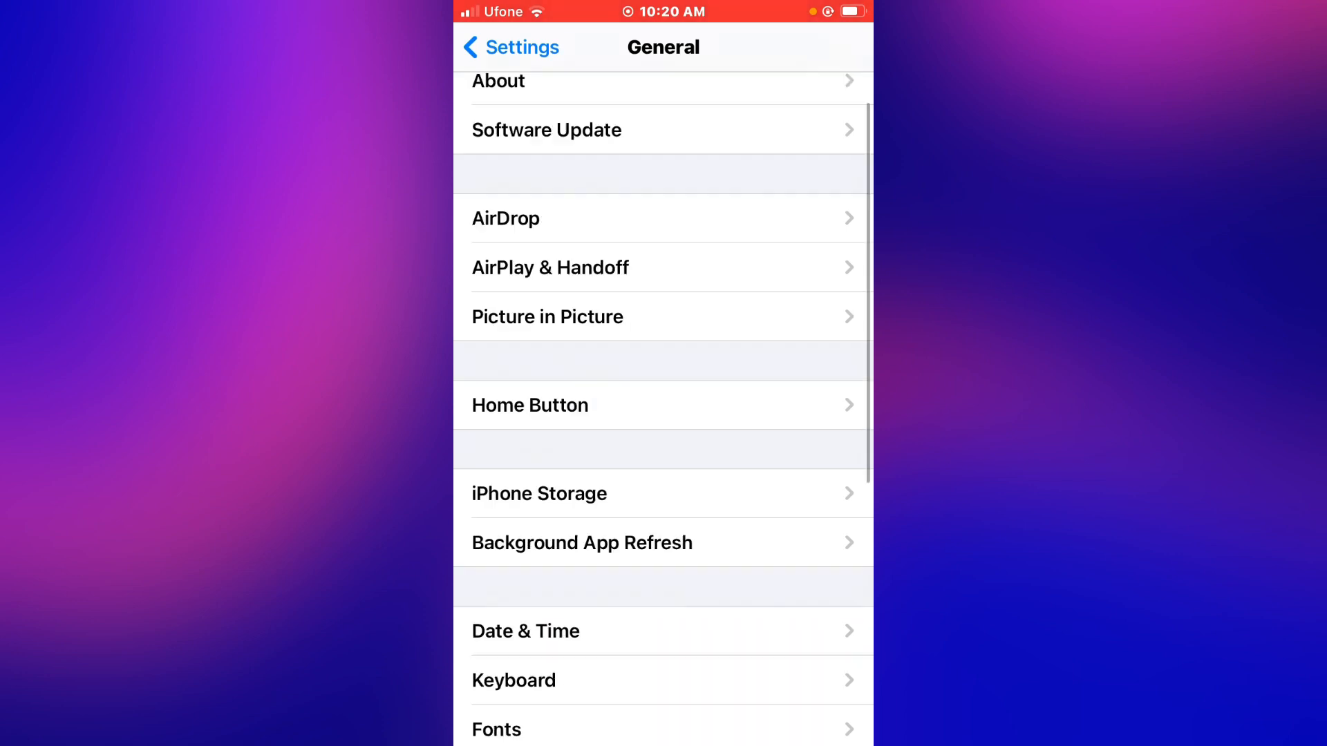
pyautogui.scroll(-3)
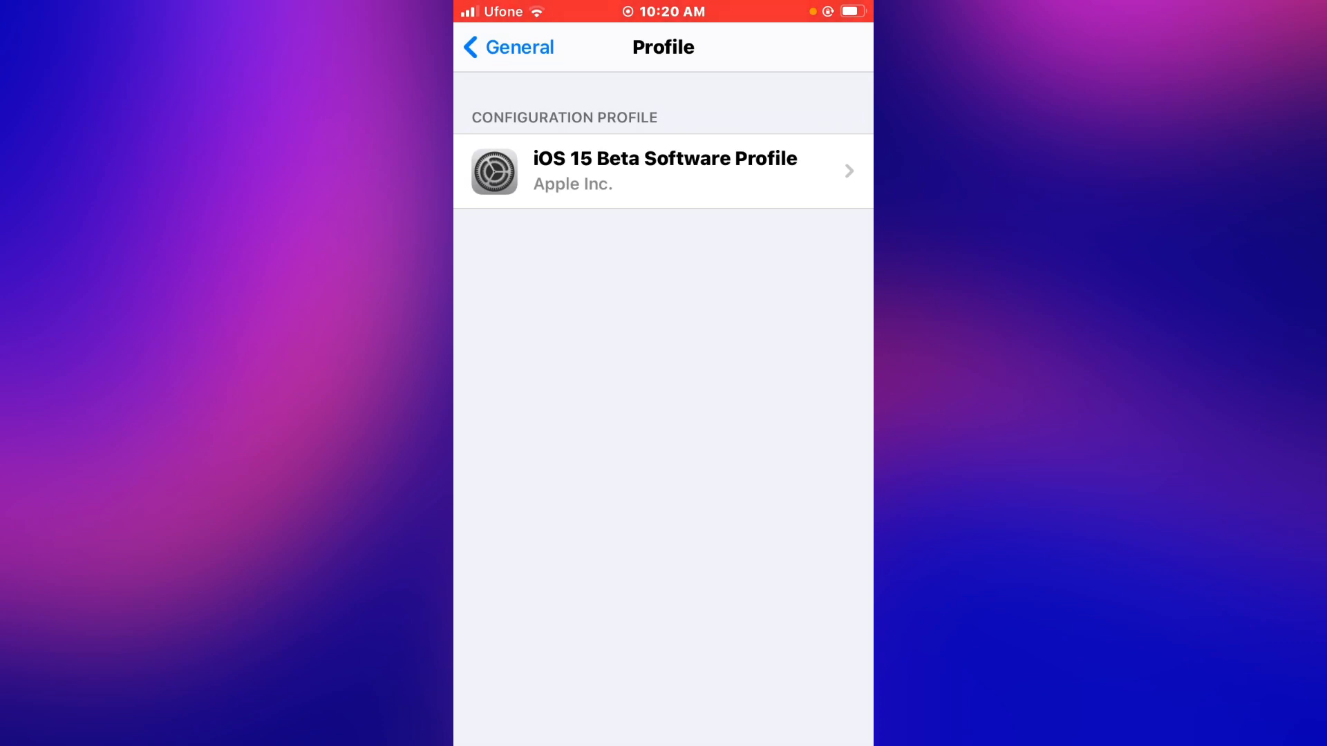
pyautogui.click(664, 171)
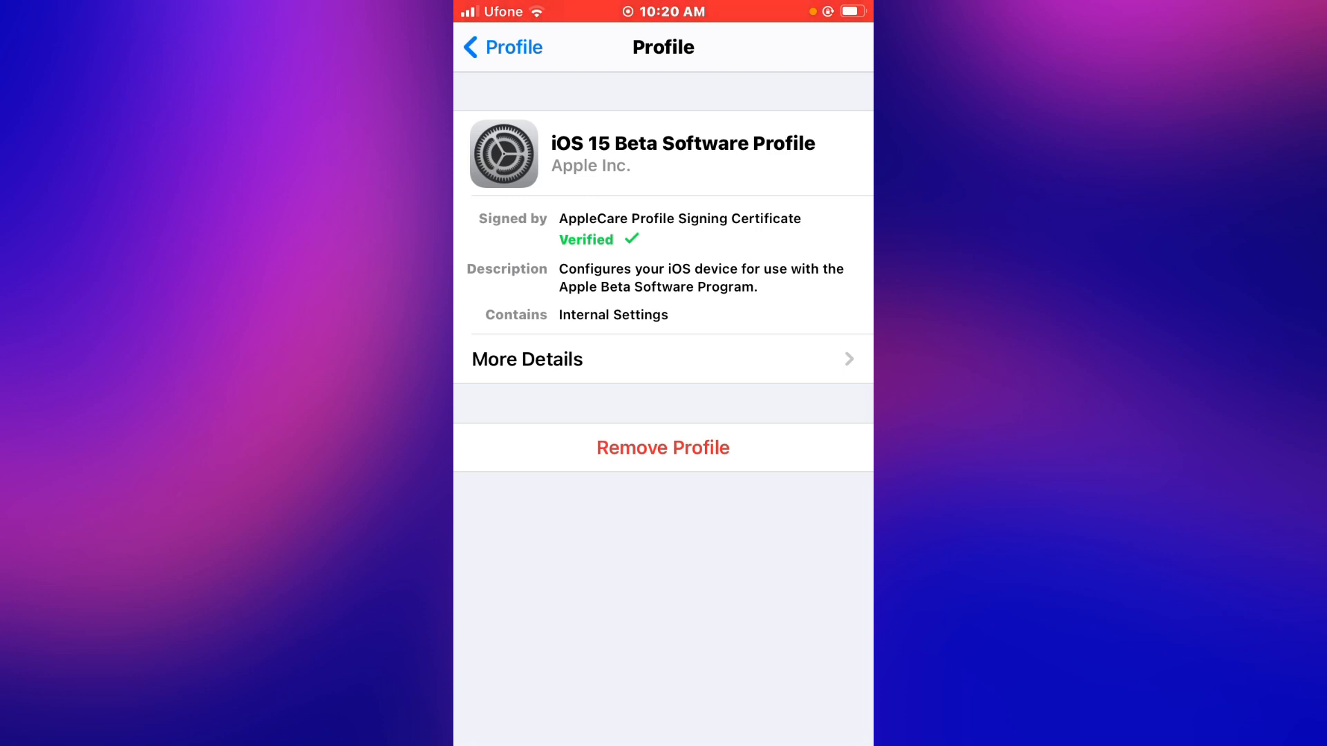
pyautogui.click(506, 47)
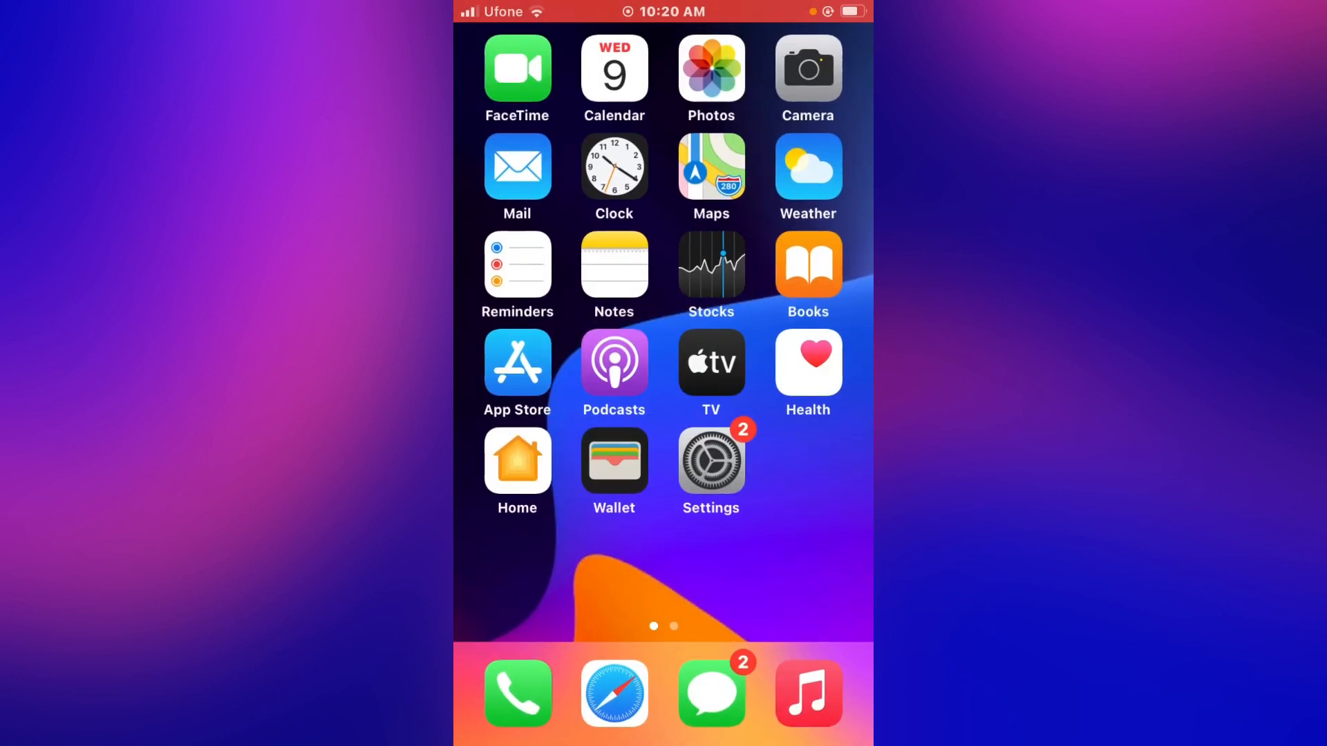
# - Reopen Settings and scroll iPhone Storage down to the 434.1 MB iOS 15 Developer Beta
pyautogui.click(710, 460)
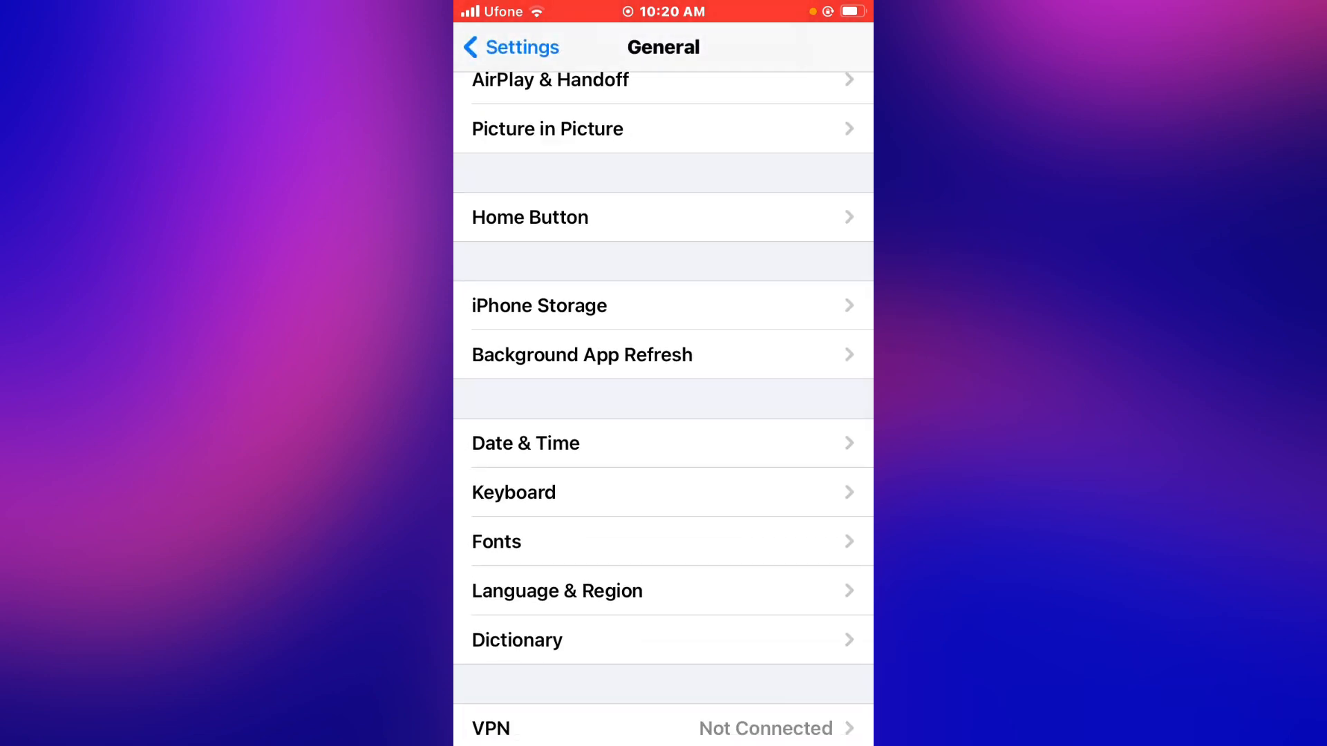
pyautogui.click(539, 305)
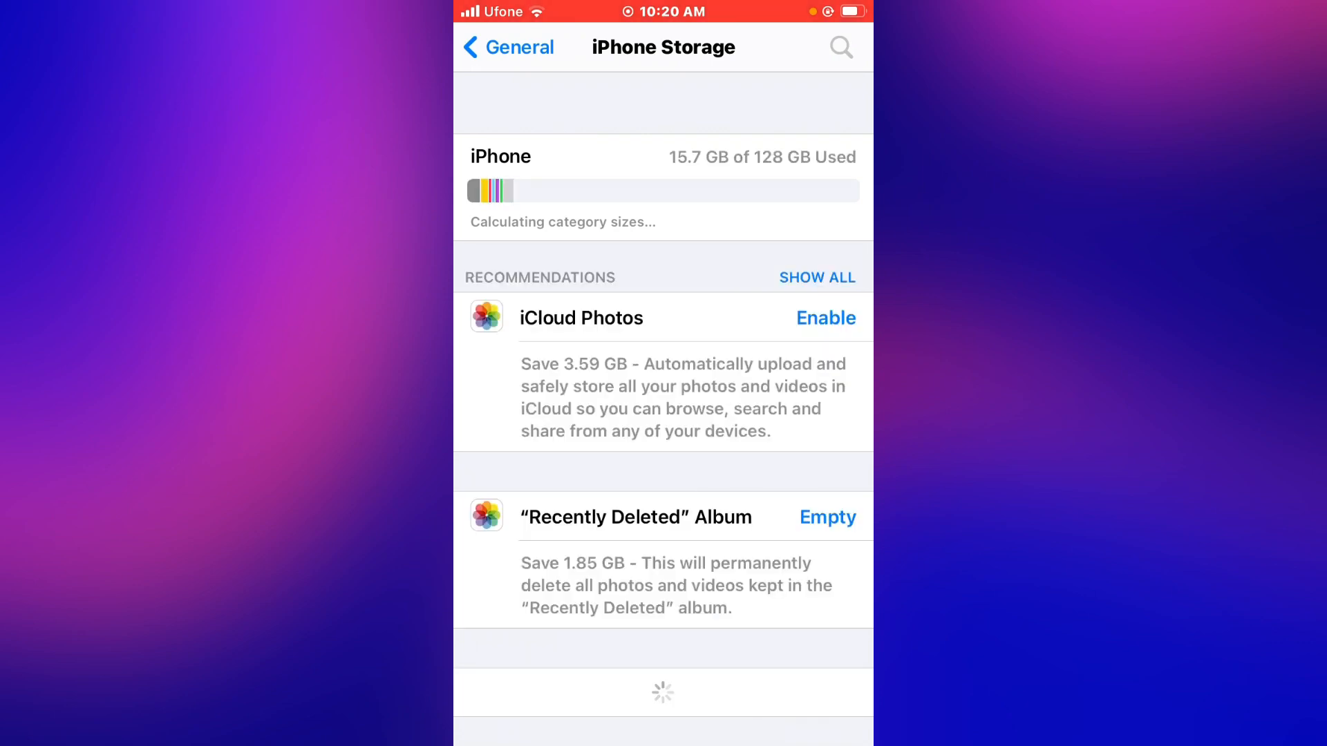
pyautogui.scroll(-3)
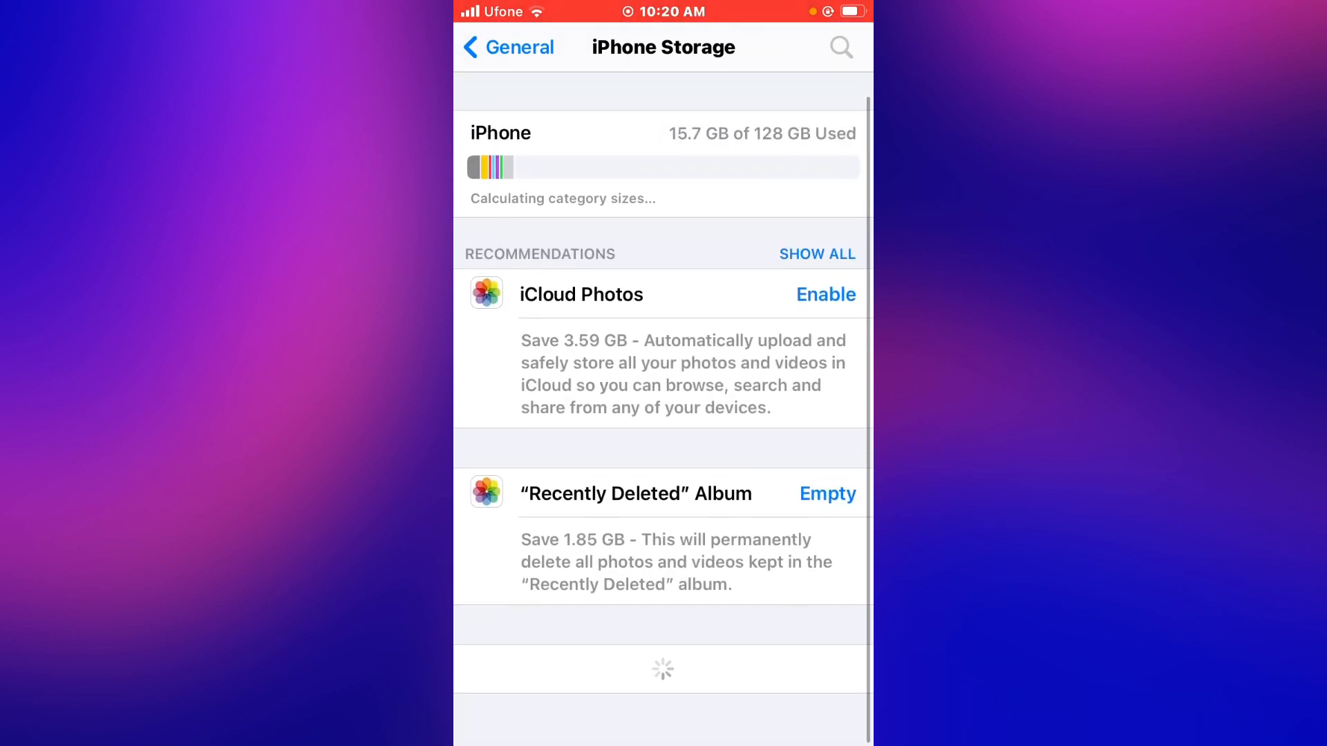
pyautogui.scroll(-3)
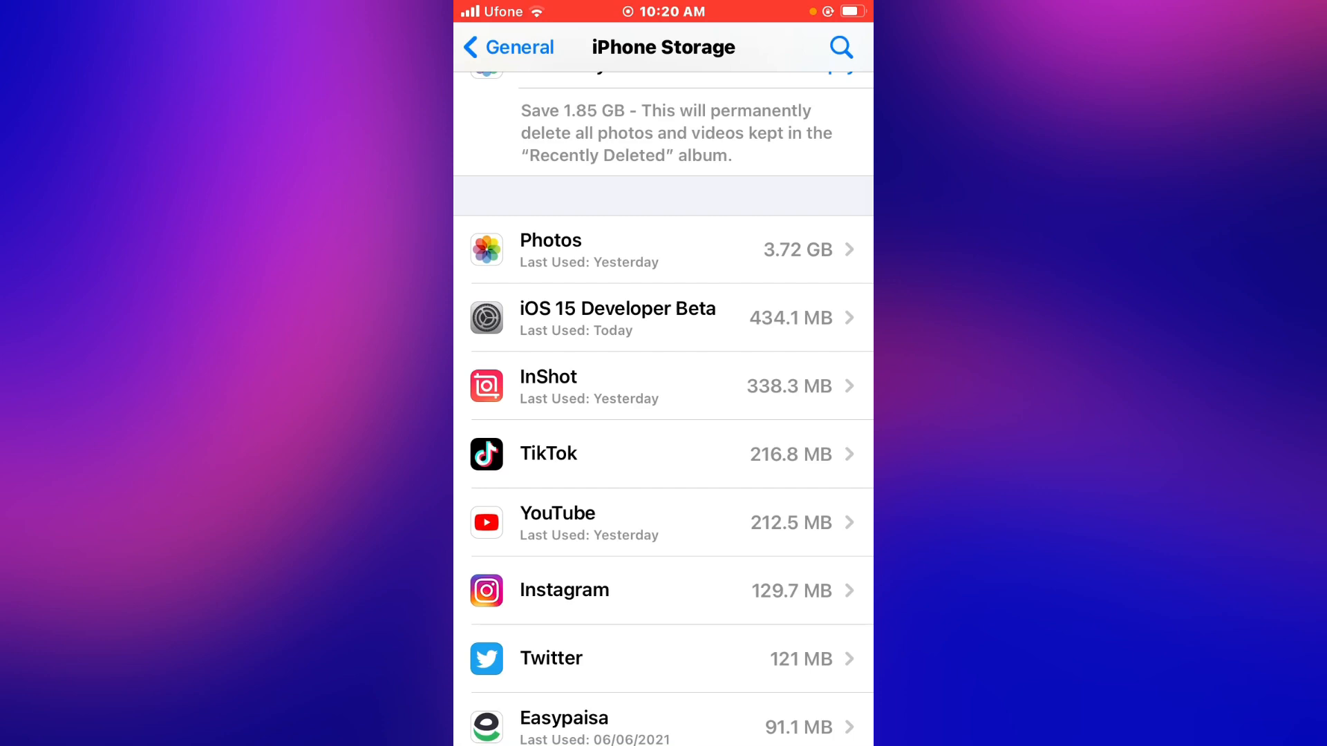
# - Delete the downloaded iOS 15 Developer Beta update from iPhone Storage
pyautogui.click(617, 319)
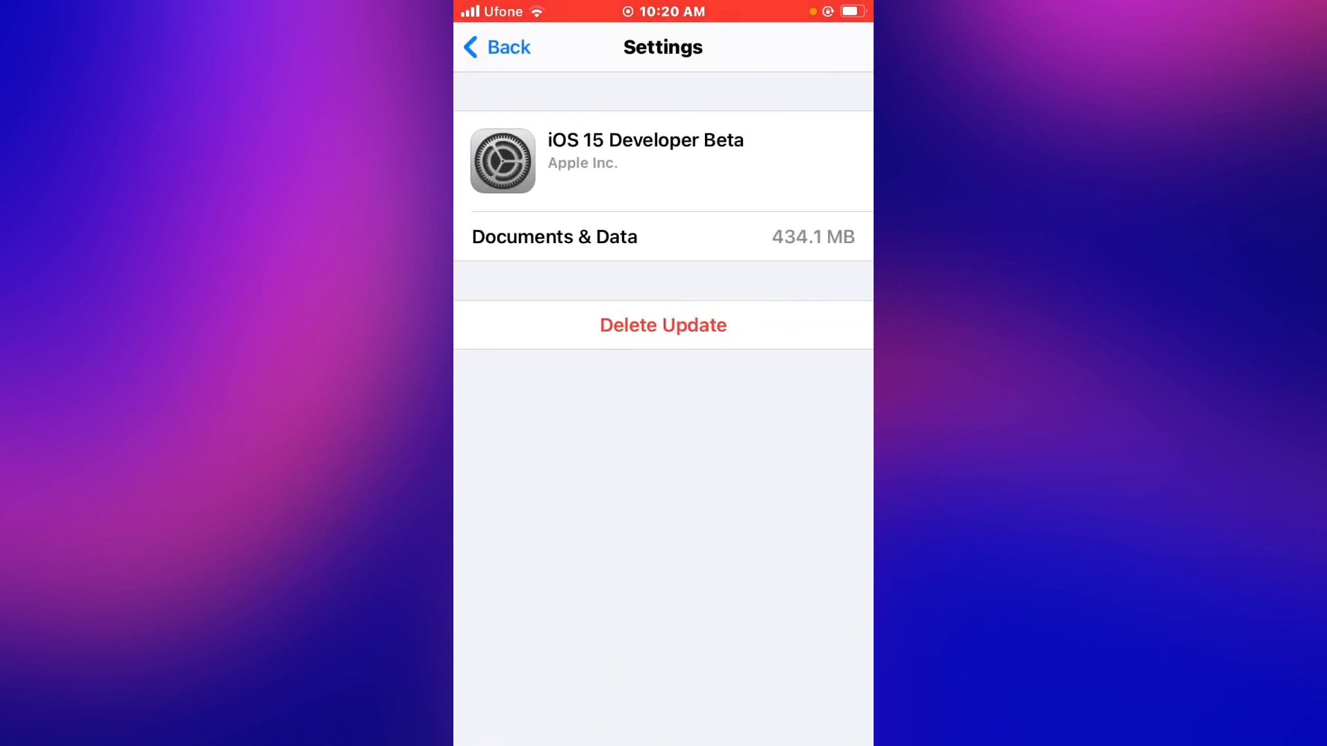
pyautogui.click(663, 324)
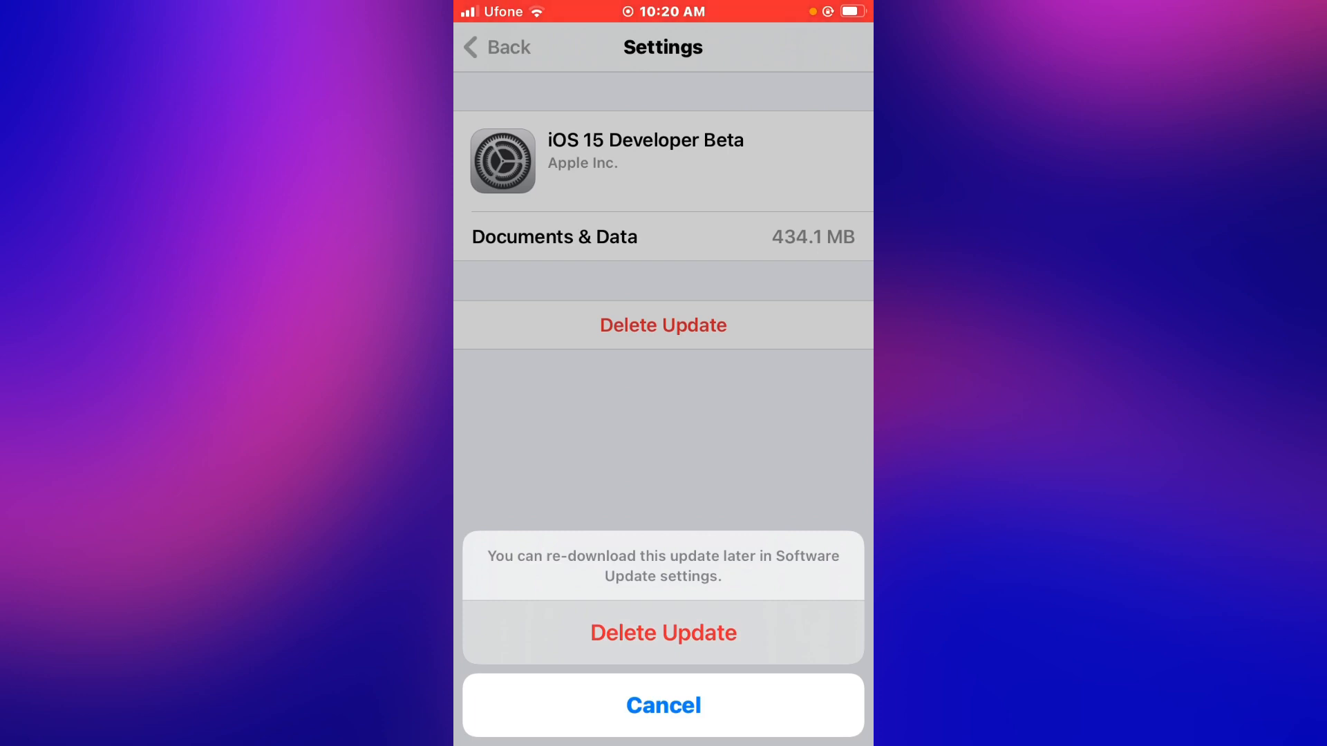
pyautogui.click(664, 633)
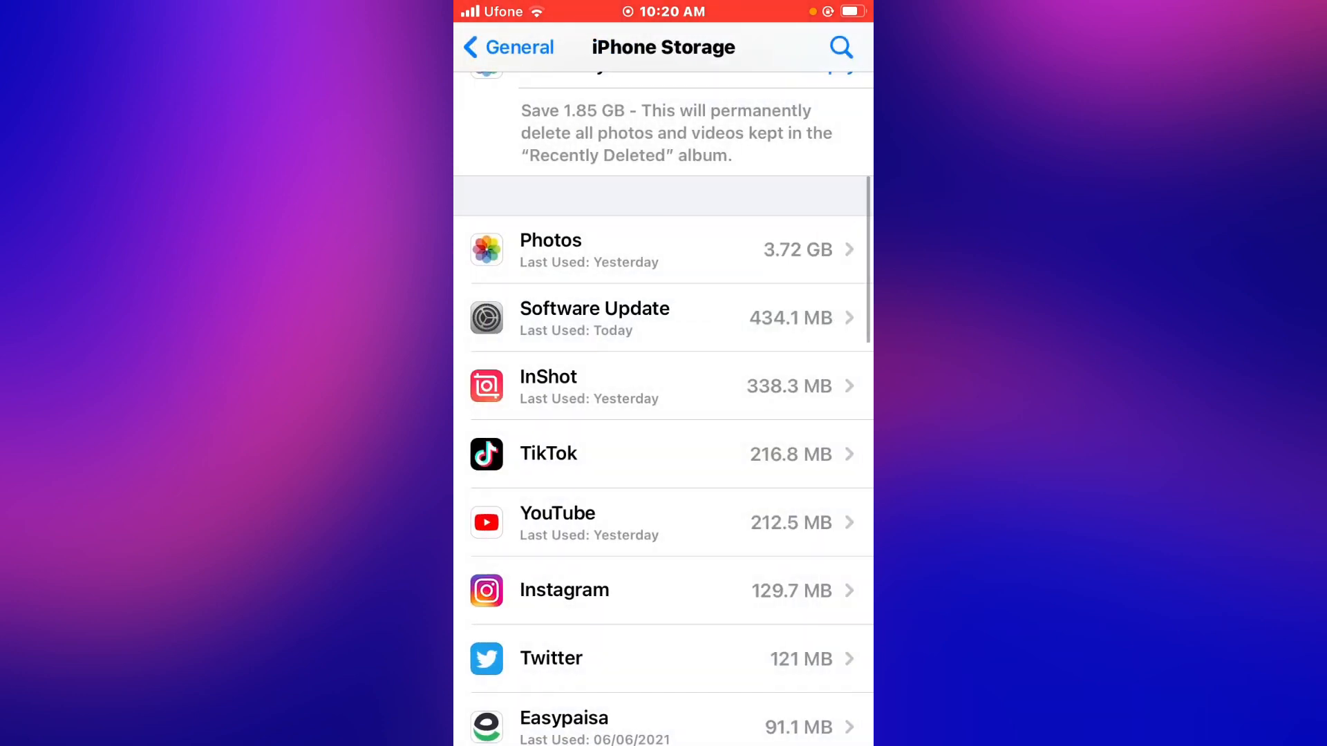
# - Navigate back through General to the installed profiles list in VPN & Device Management
pyautogui.scroll(-3)
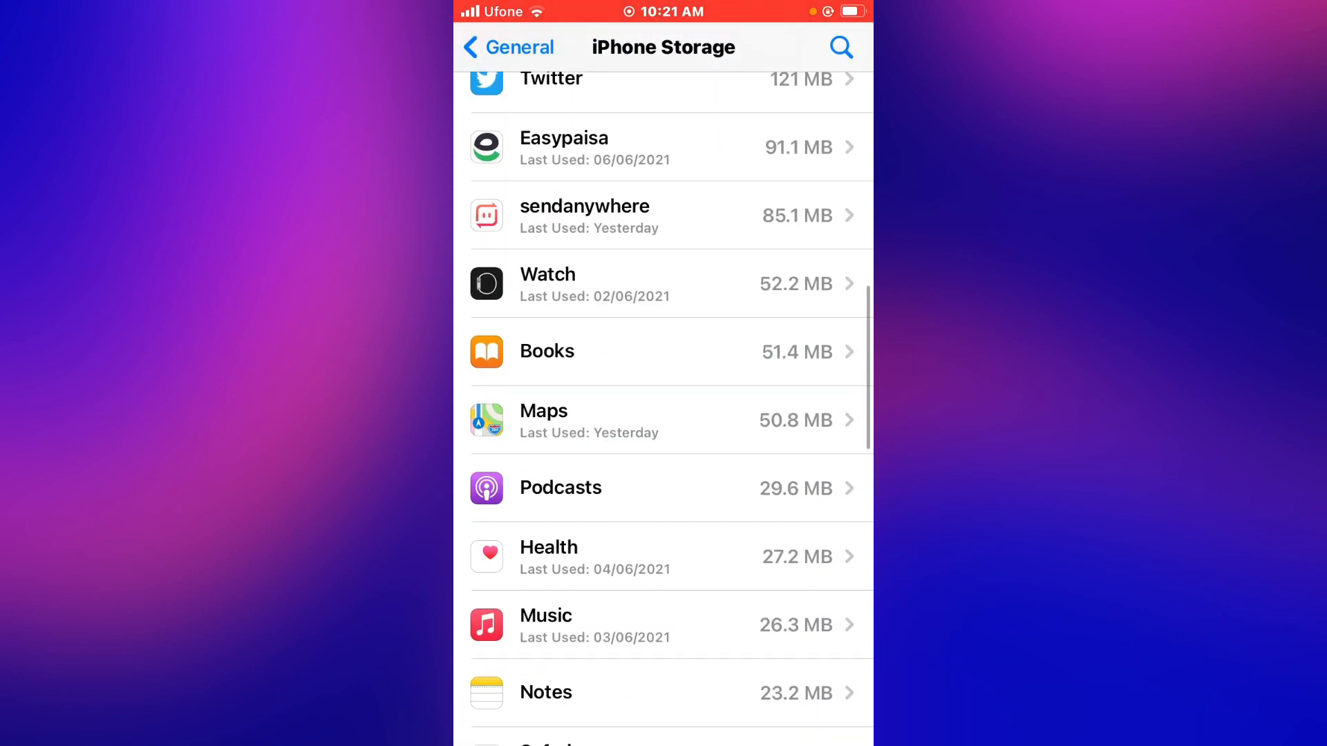
pyautogui.scroll(-3)
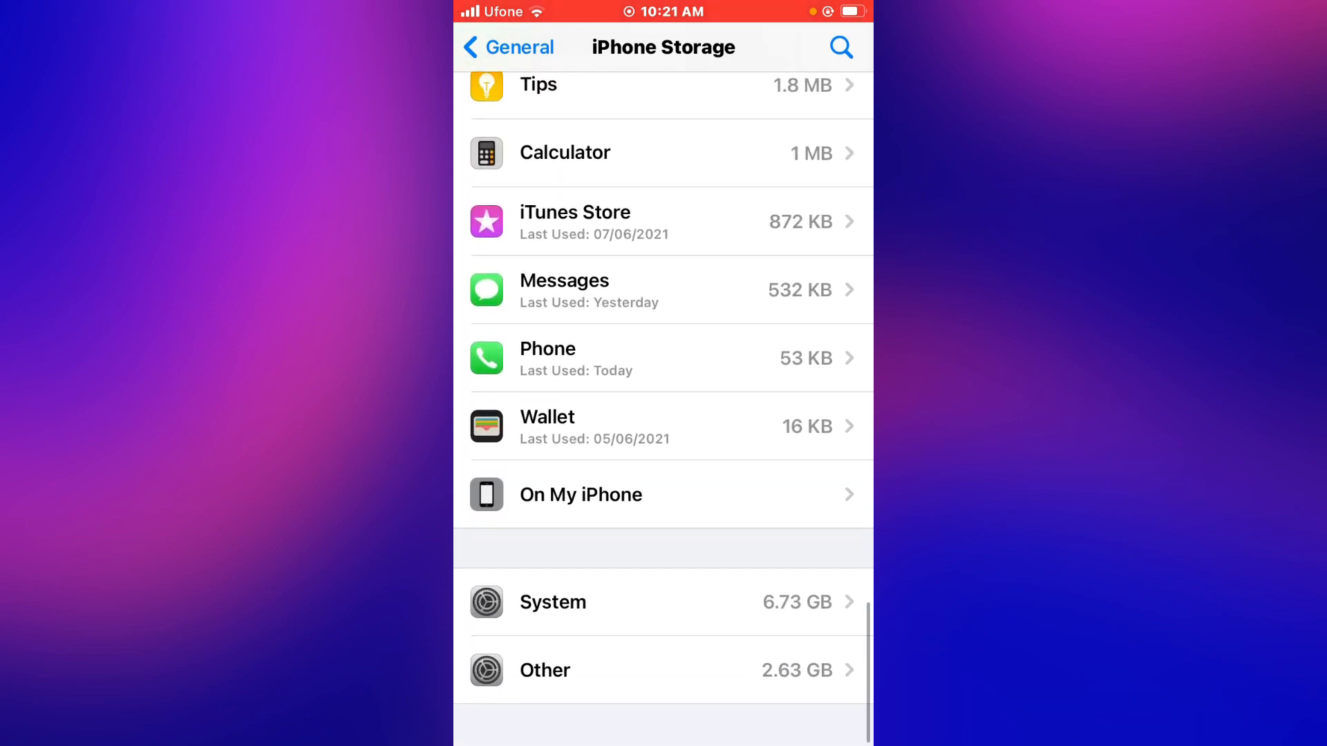
pyautogui.click(508, 47)
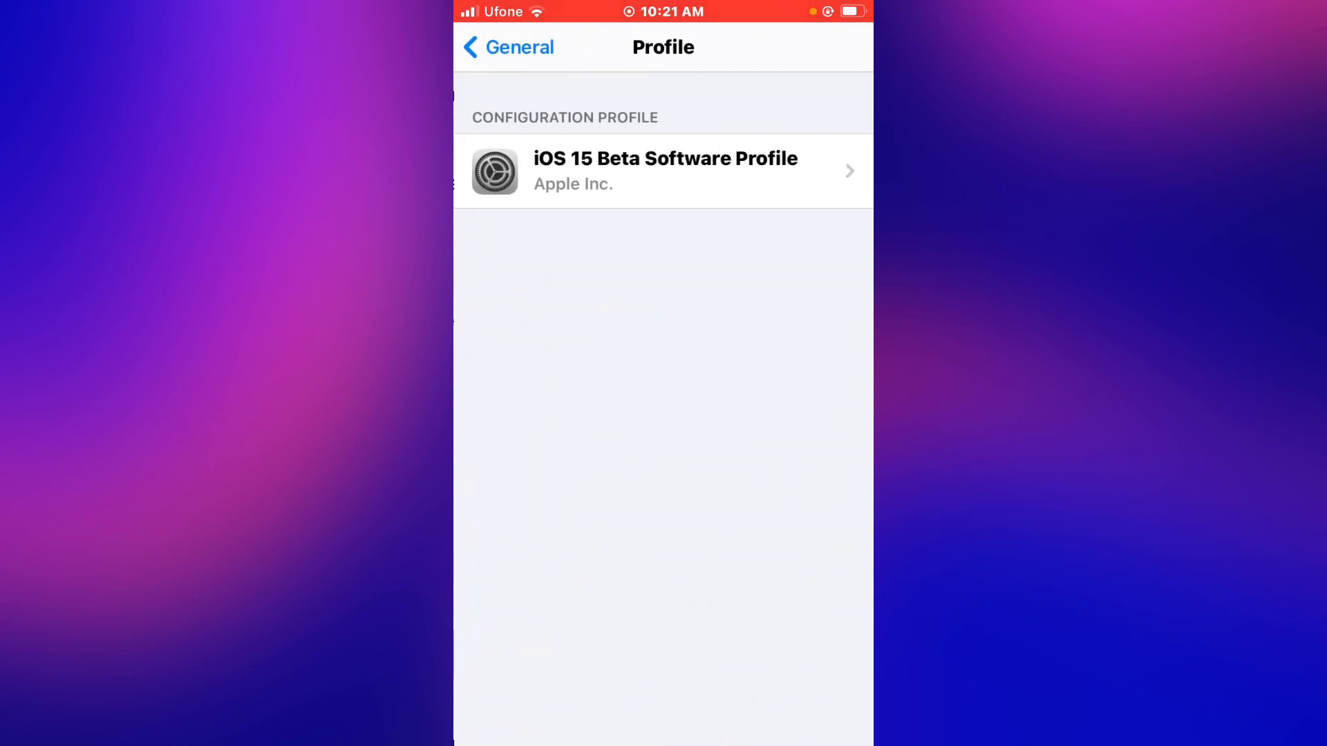
# - Remove the iOS 15 Beta Software Profile, choose Not Now for the restart, and return to General
pyautogui.click(663, 171)
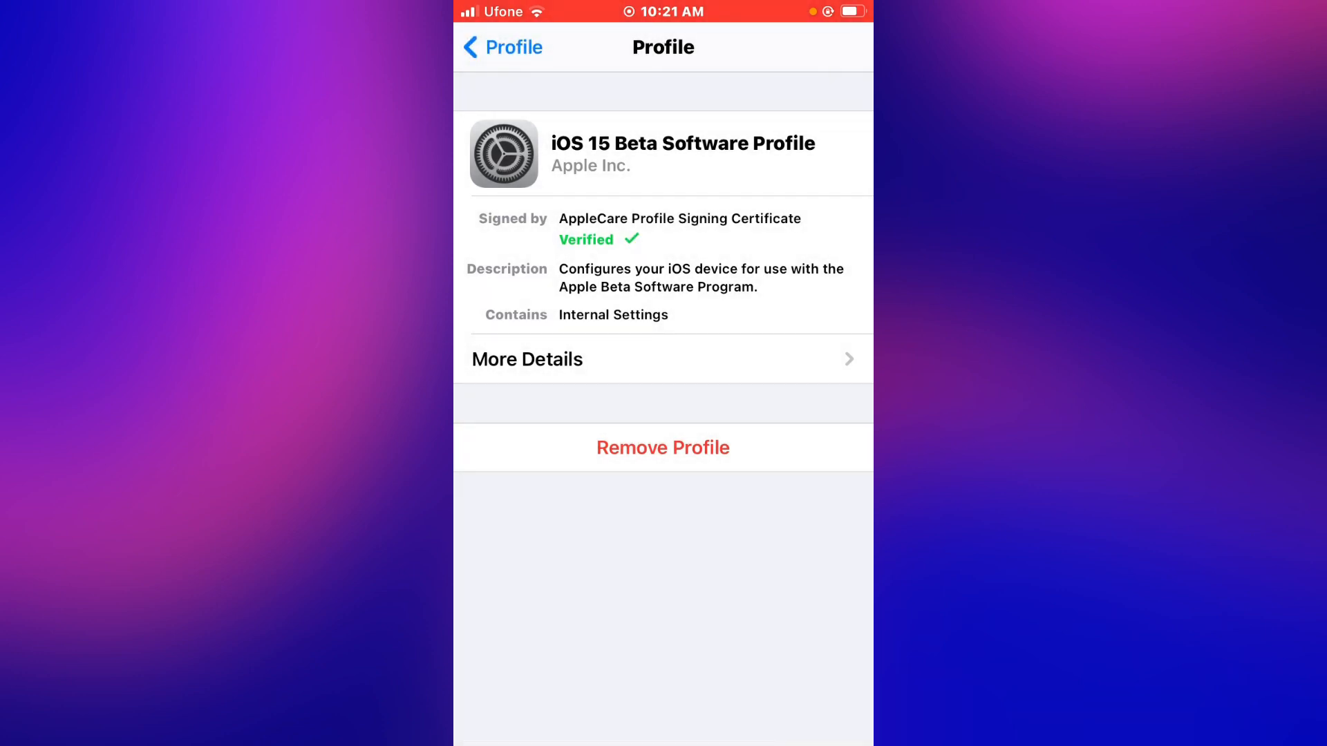
pyautogui.click(662, 448)
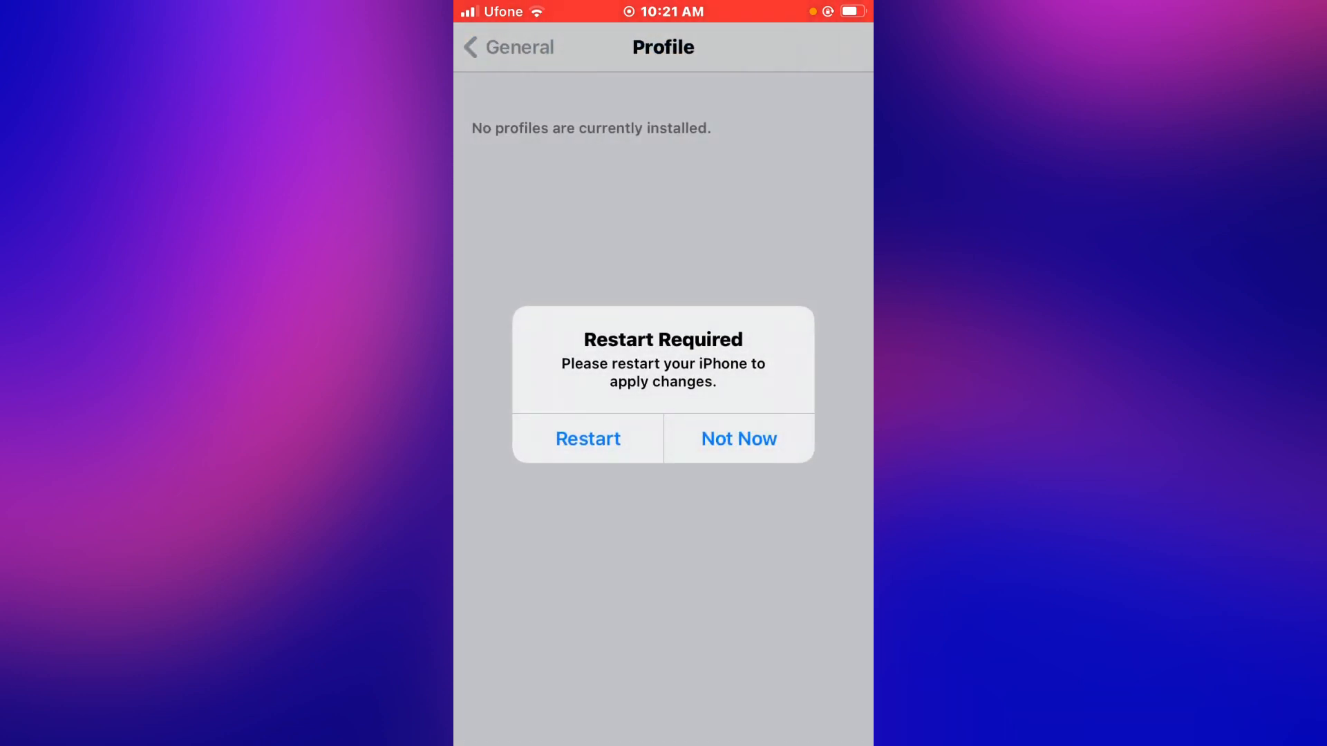
pyautogui.click(739, 439)
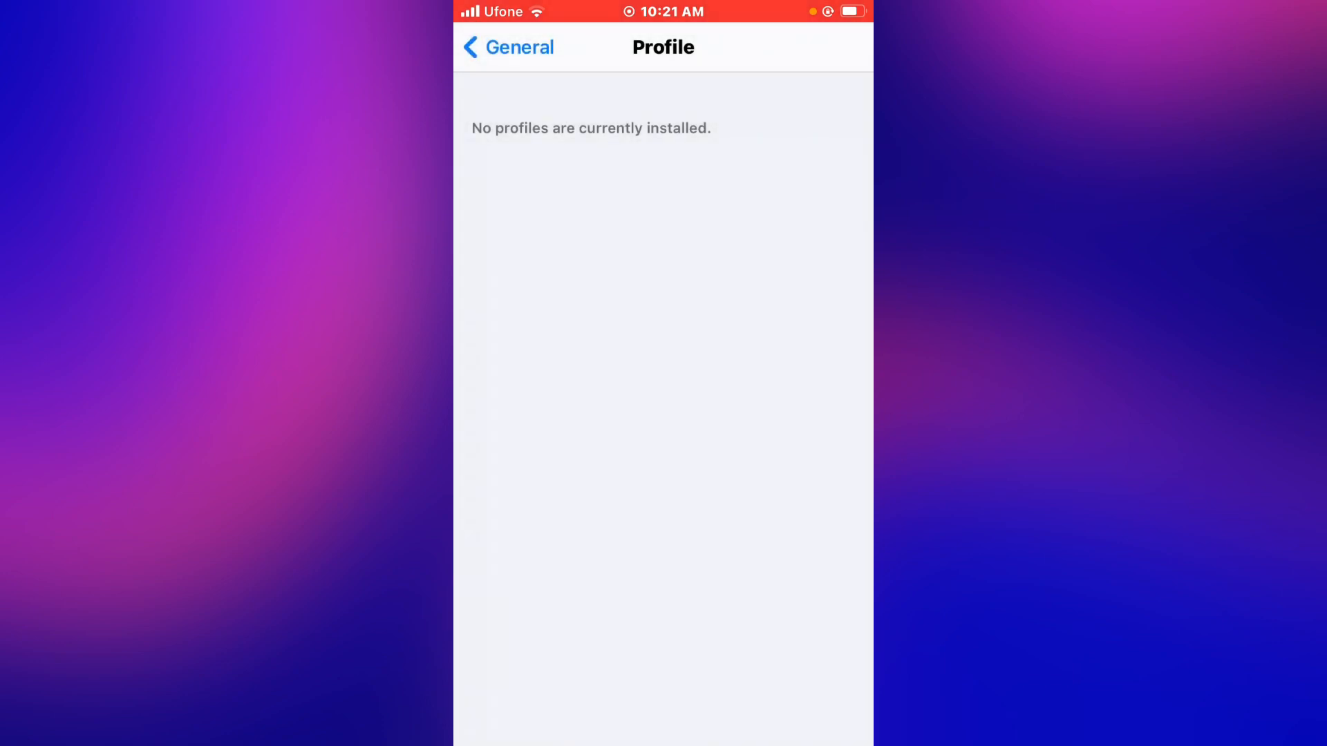
pyautogui.click(507, 47)
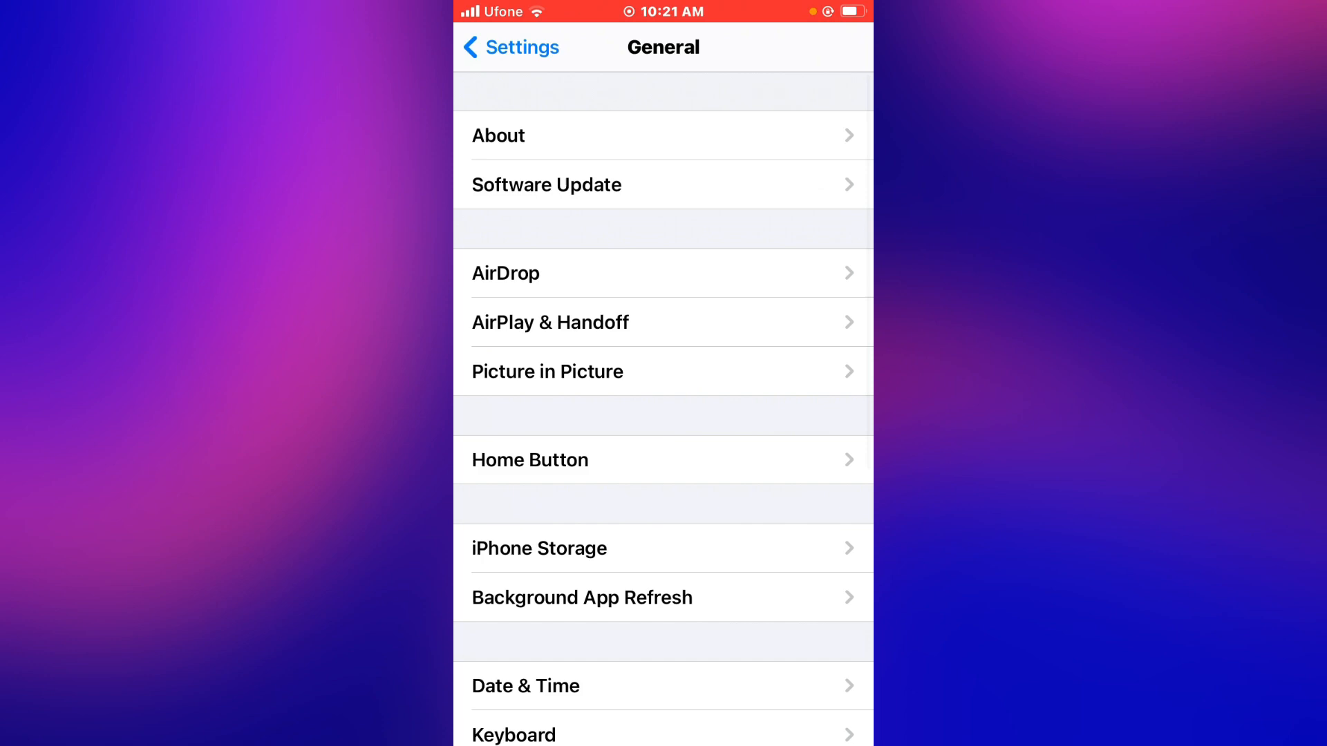
# - Scroll through iPhone Storage to check the iOS 15 beta update is gone
pyautogui.scroll(-3)
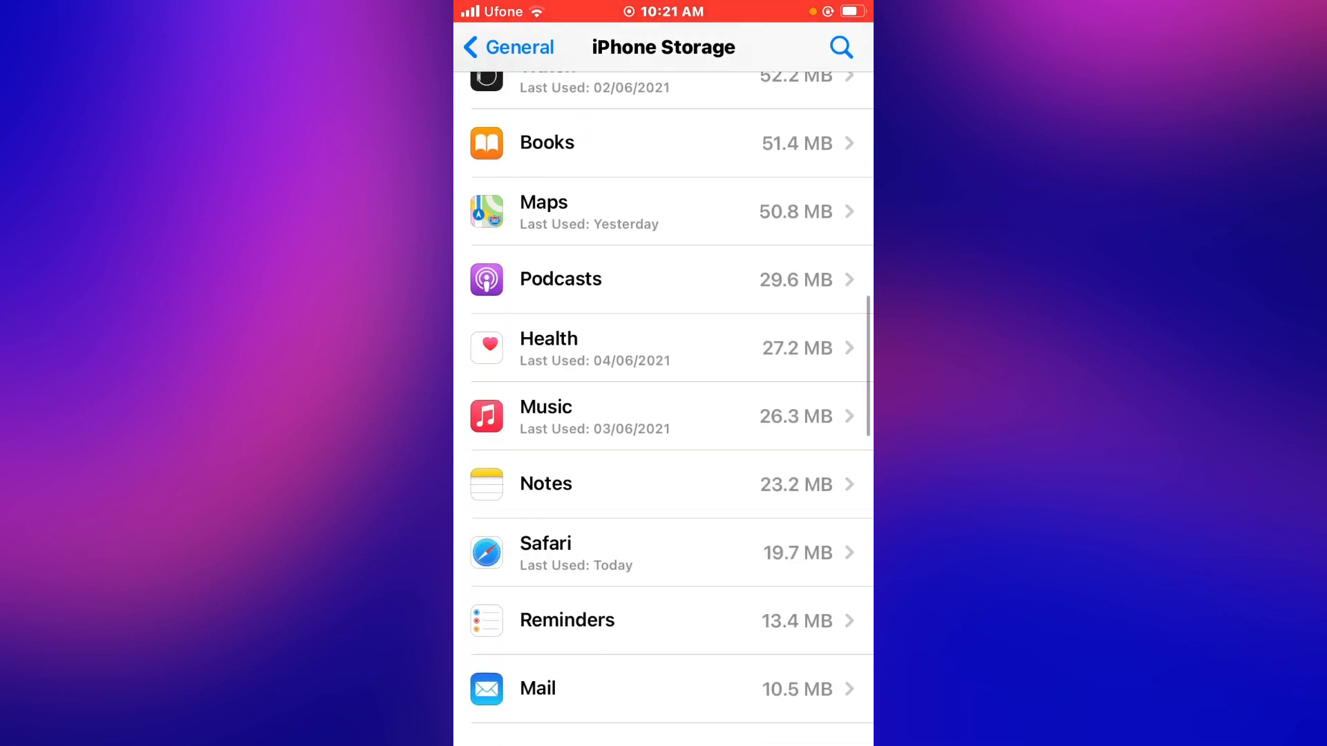
pyautogui.scroll(-3)
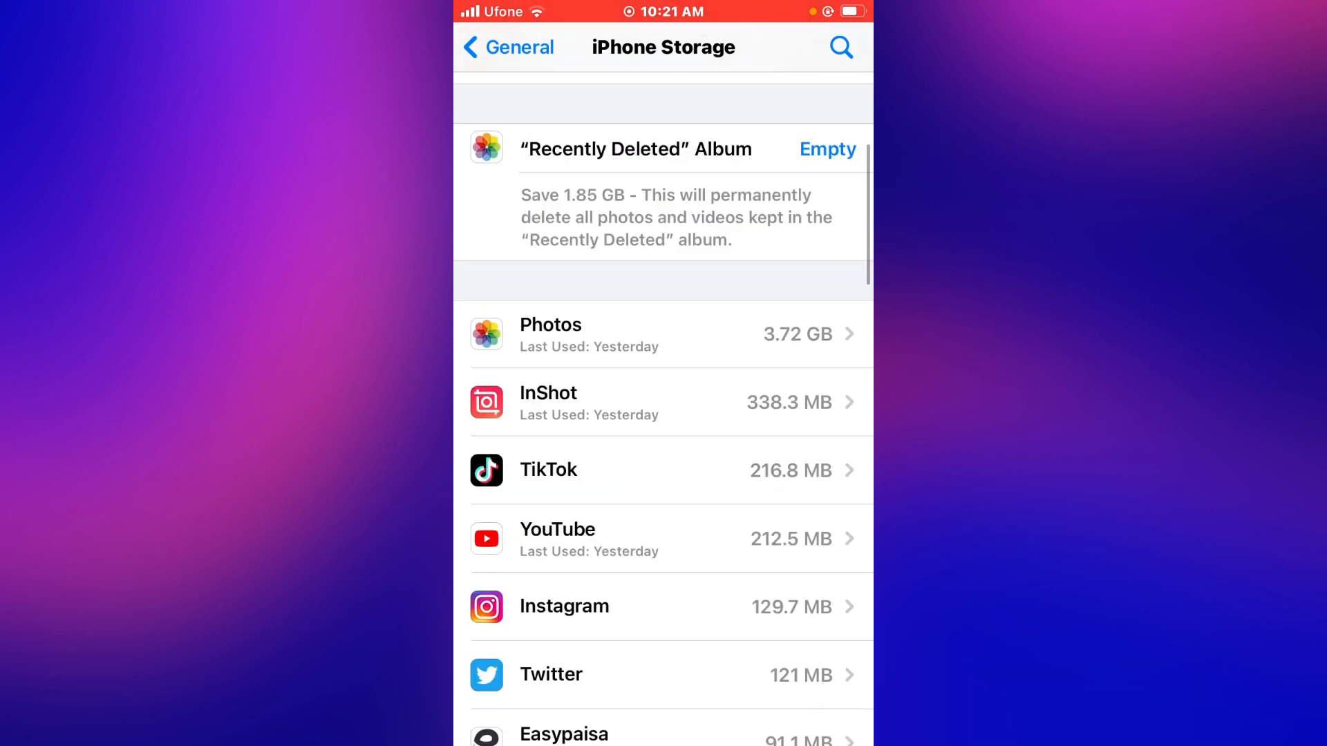
pyautogui.scroll(-3)
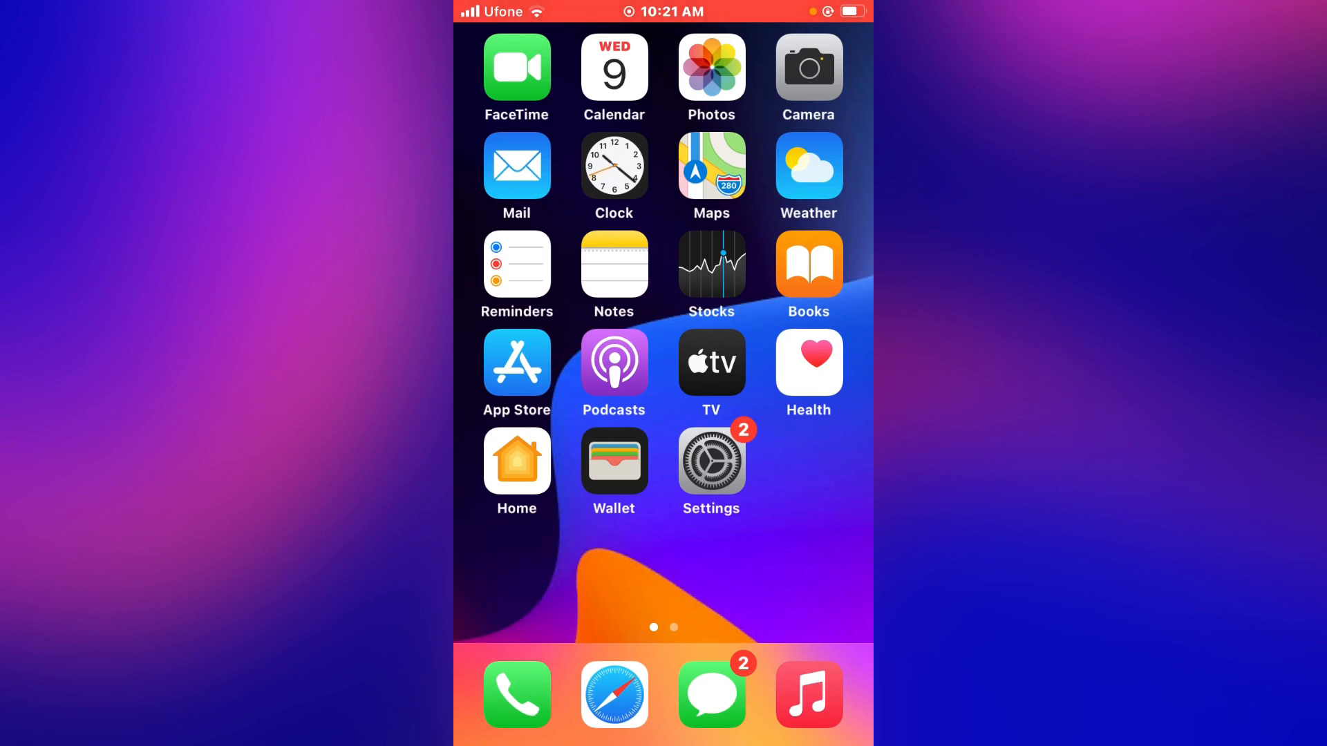
# - Swipe left to the second Home Screen page of apps
pyautogui.hscroll(-3)
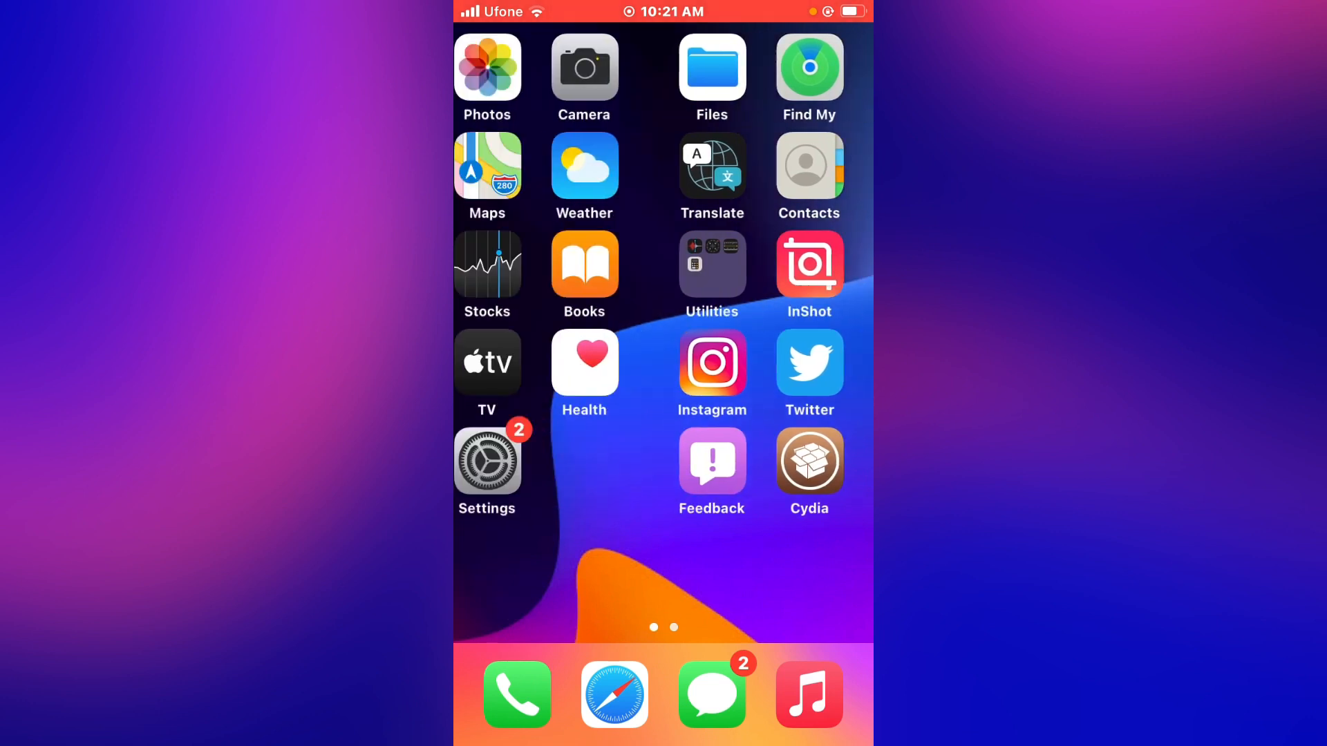